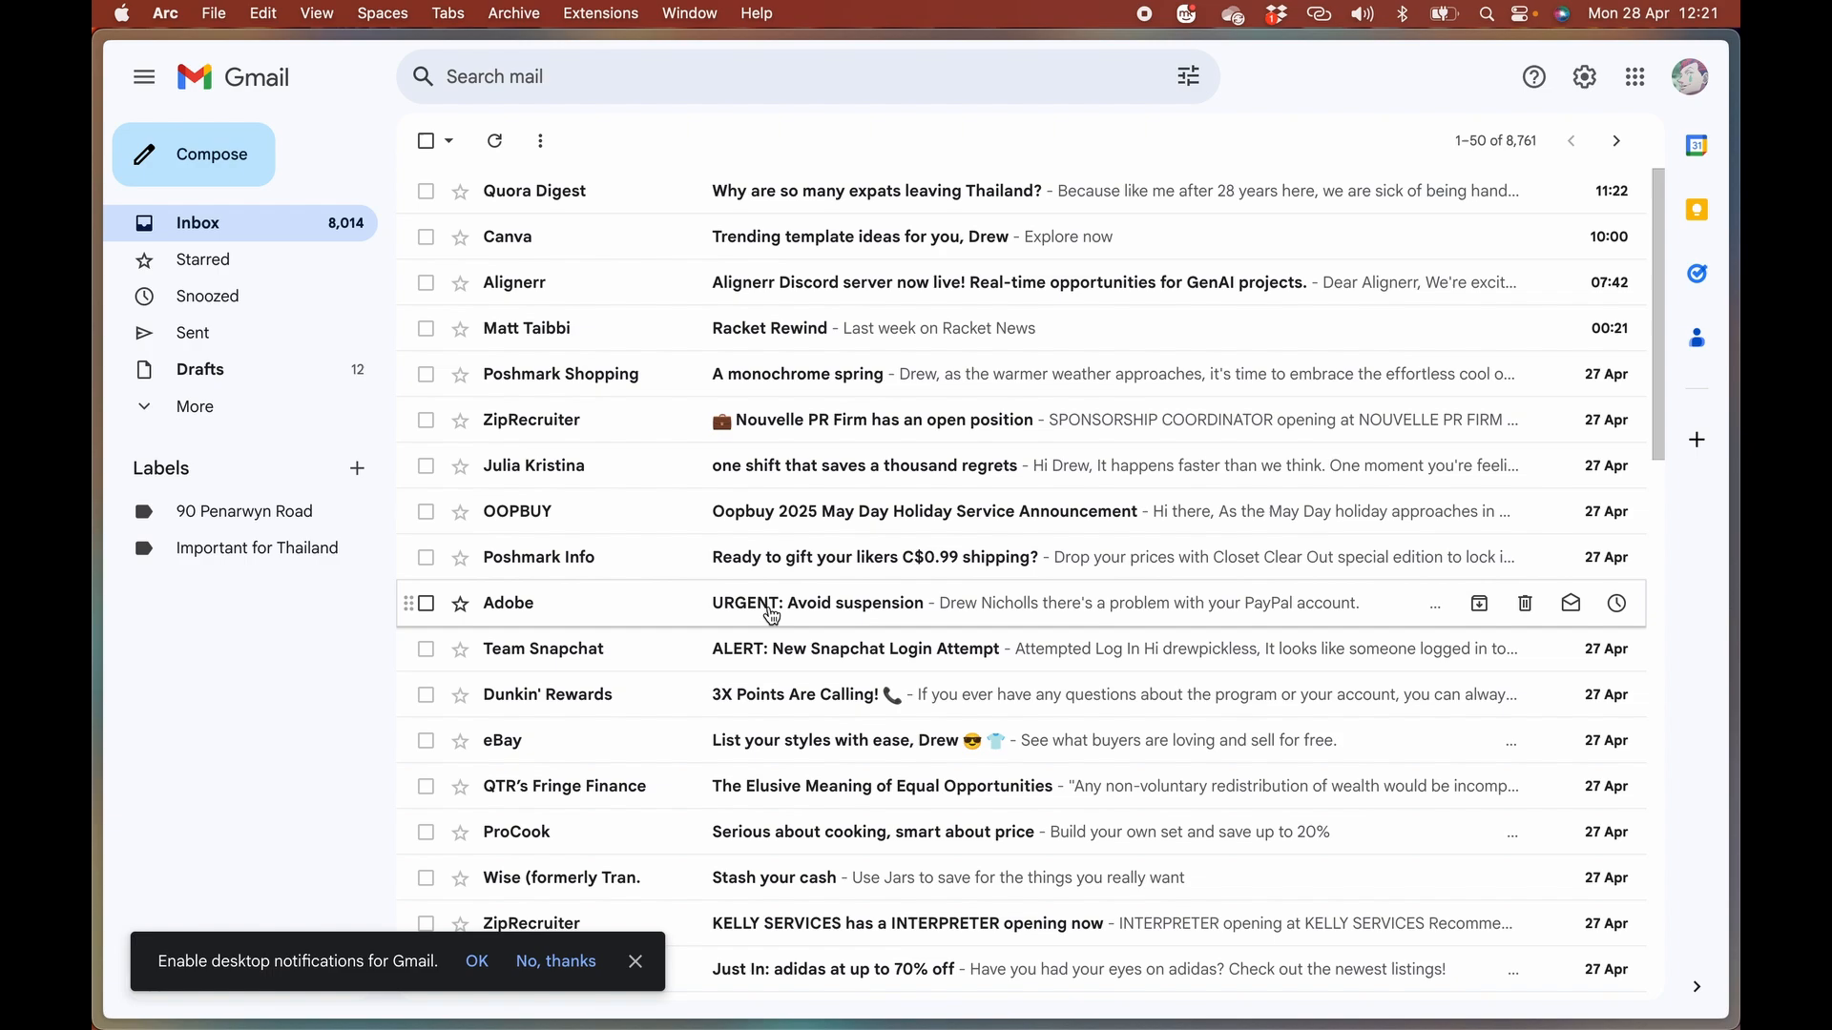
# Step: View the Gmail Spam folder, which holds one CV-Library job-alert message
pyautogui.click(196, 589)
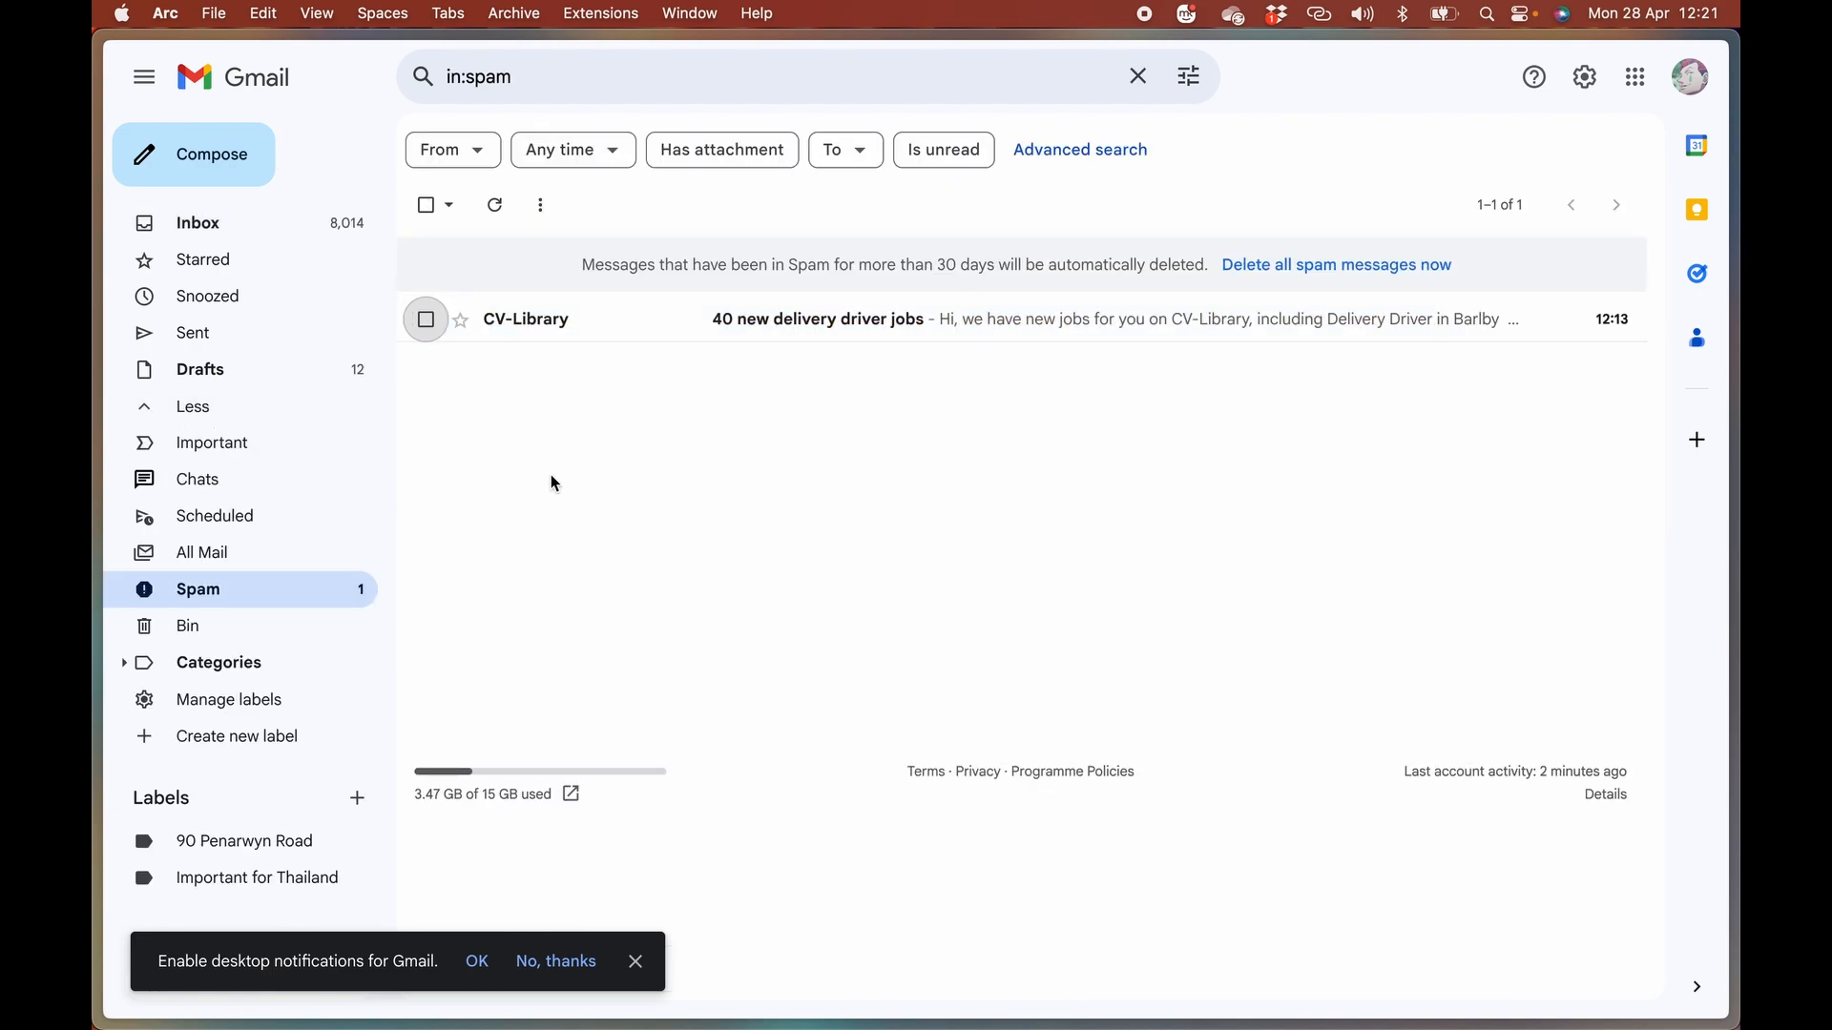
pyautogui.moveTo(584, 466)
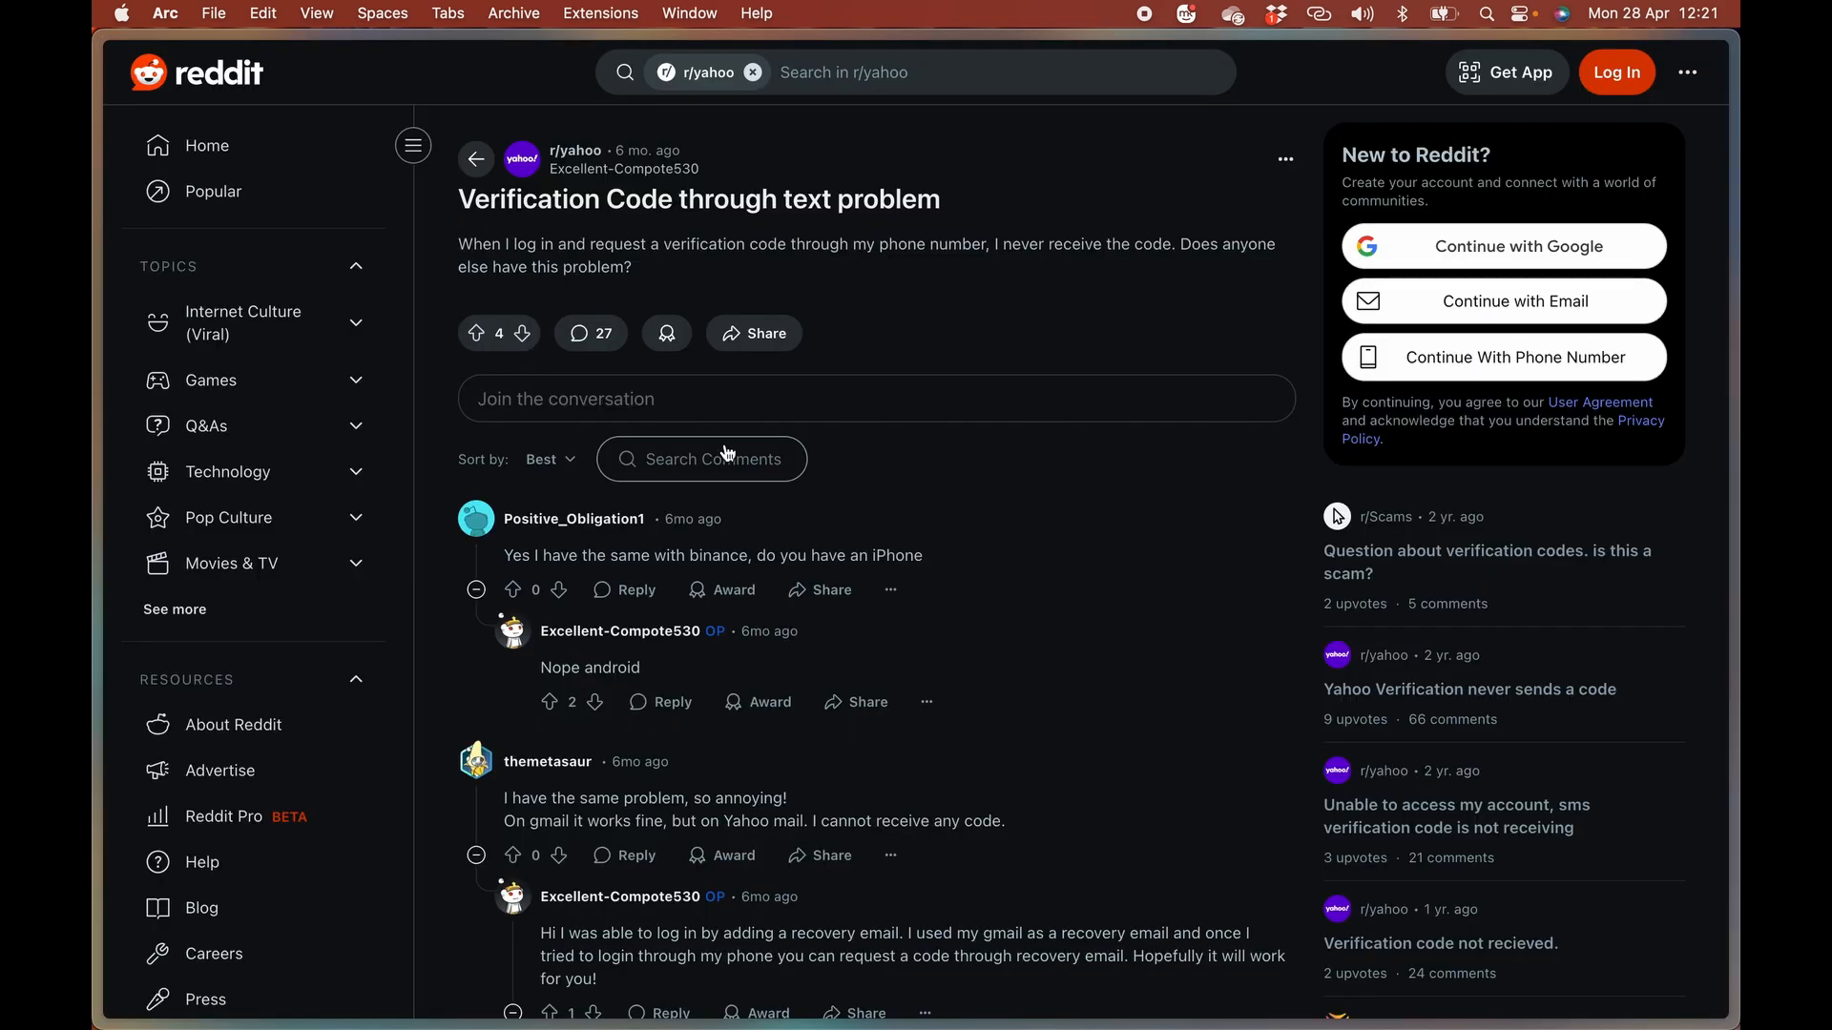
pyautogui.scroll(-3)
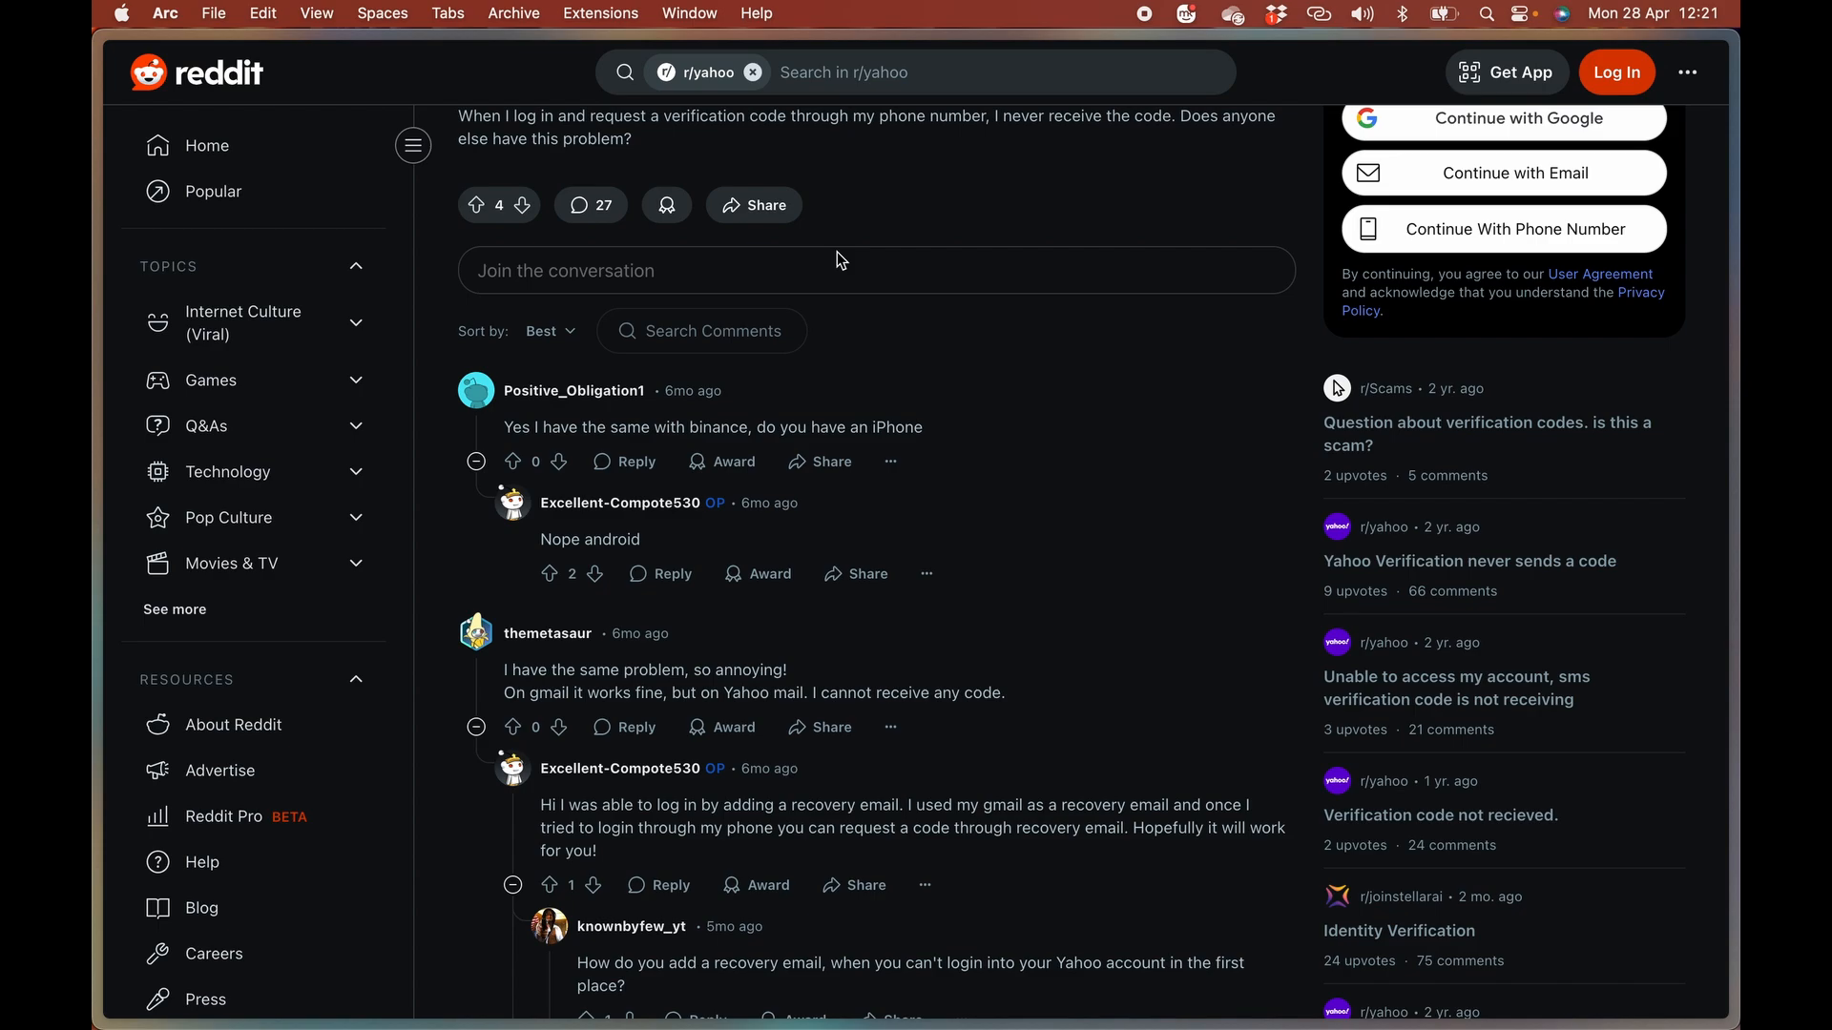
pyautogui.scroll(-3)
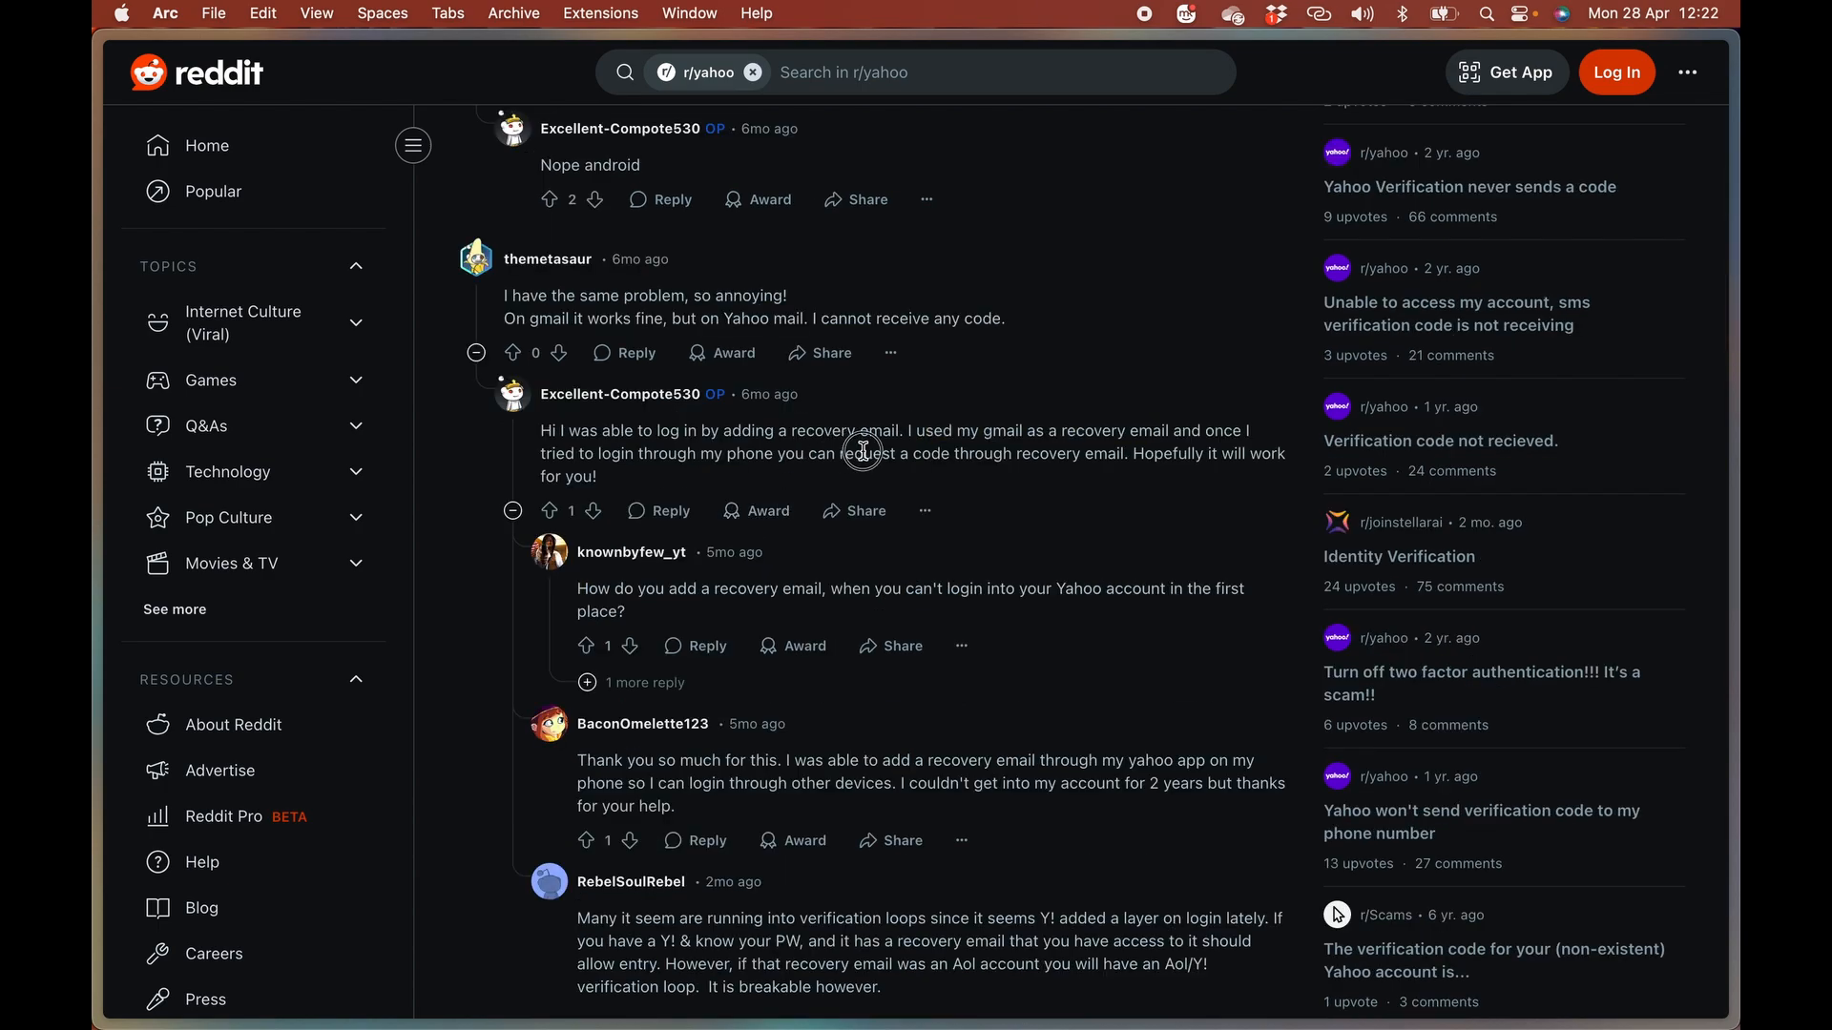
pyautogui.moveTo(839, 454); pyautogui.dragTo(1131, 454)
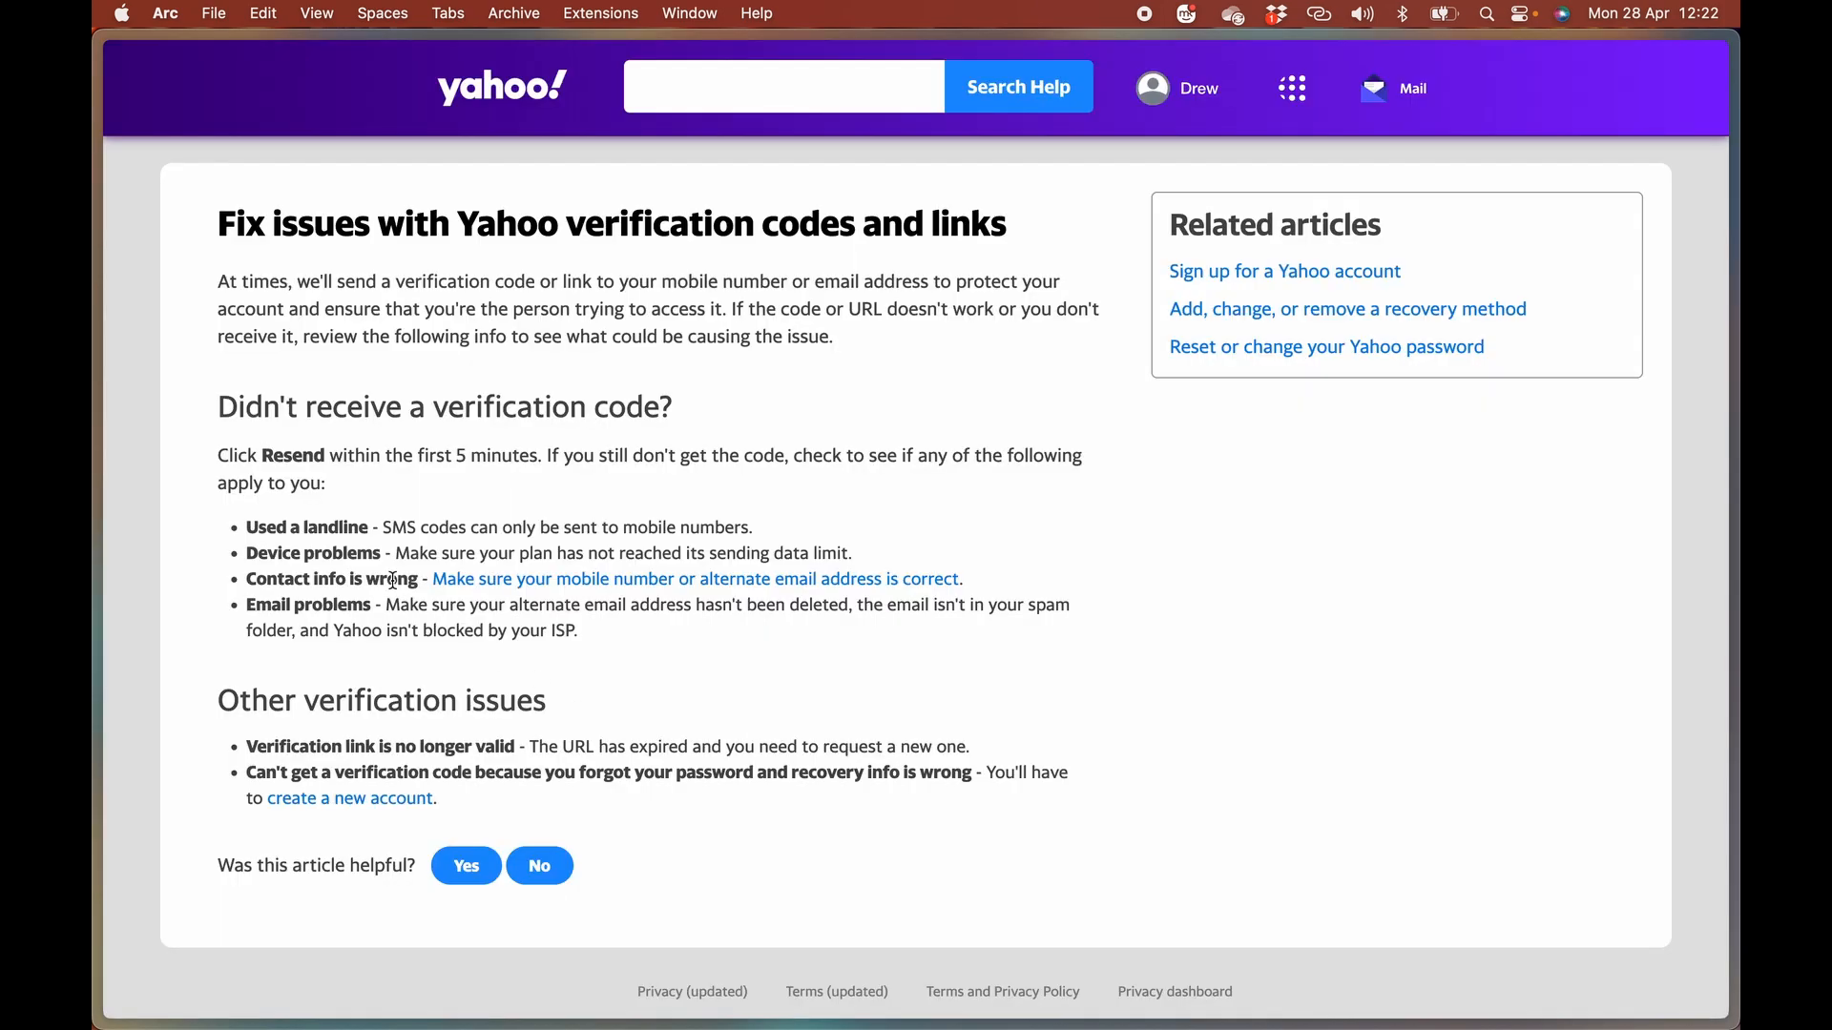
pyautogui.moveTo(408, 527); pyautogui.dragTo(649, 526)
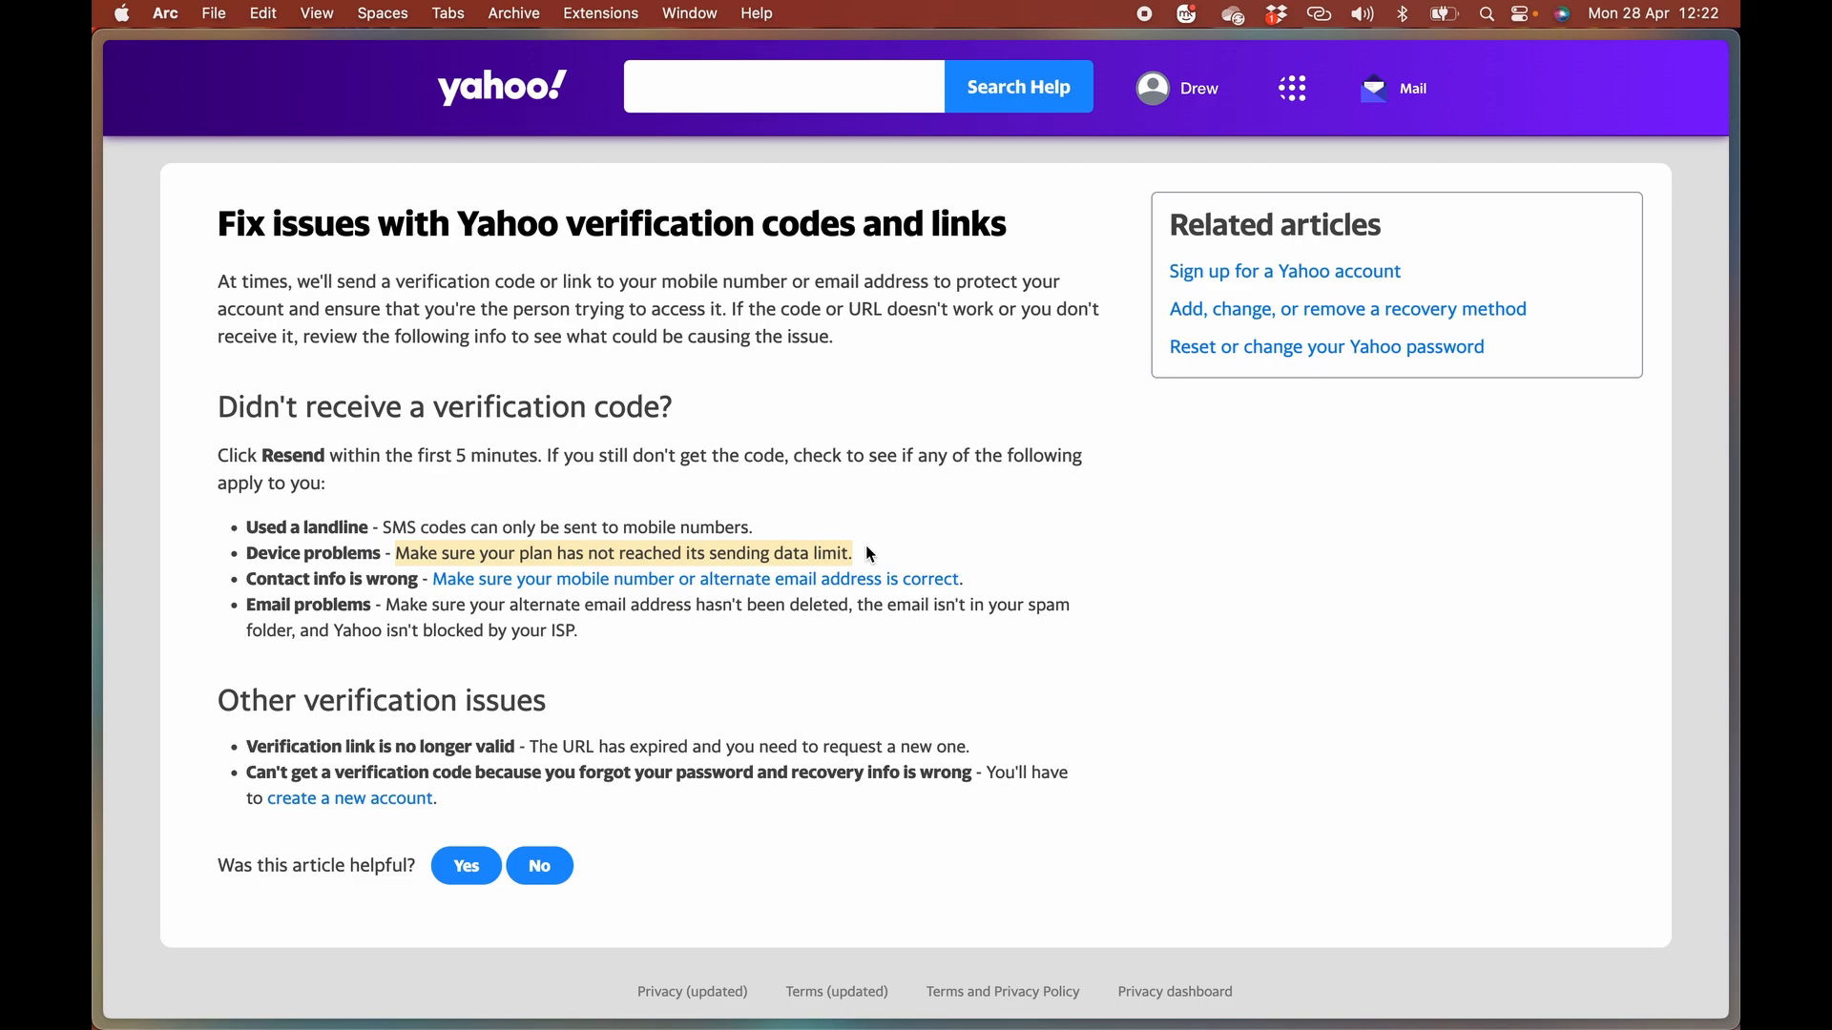
pyautogui.moveTo(462, 553)
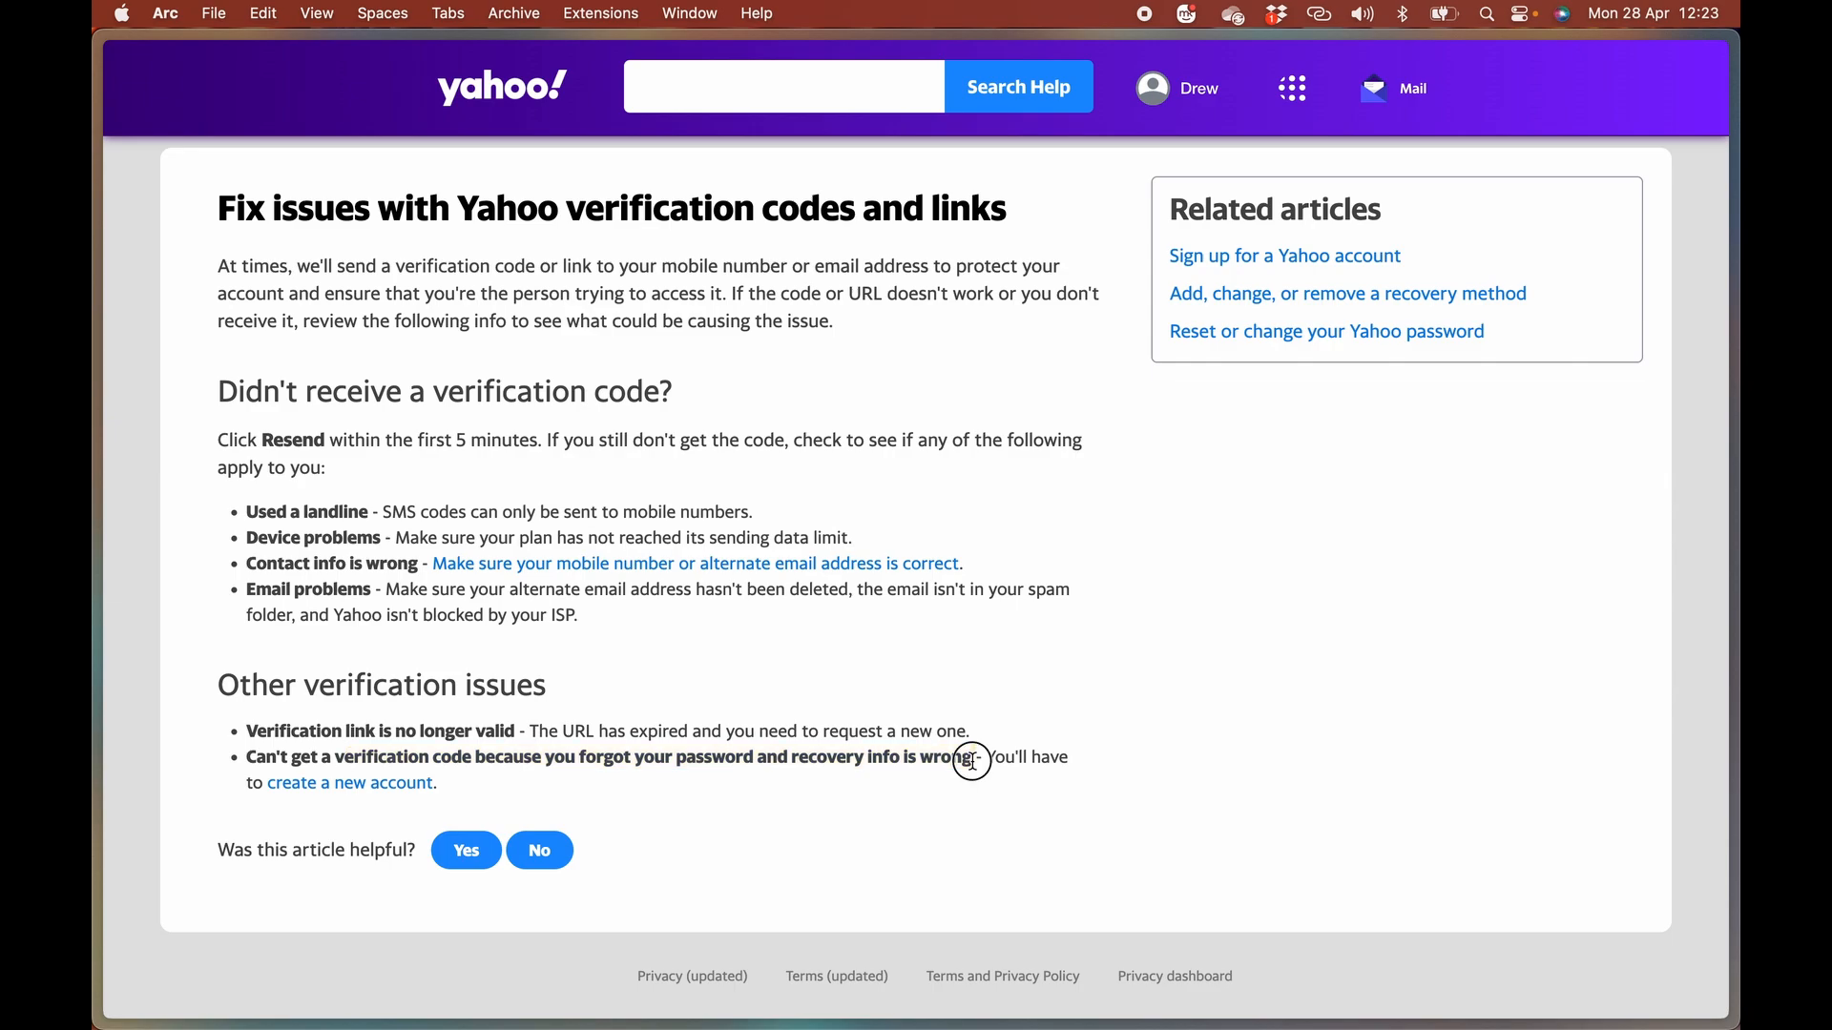
pyautogui.doubleClick(1050, 757)
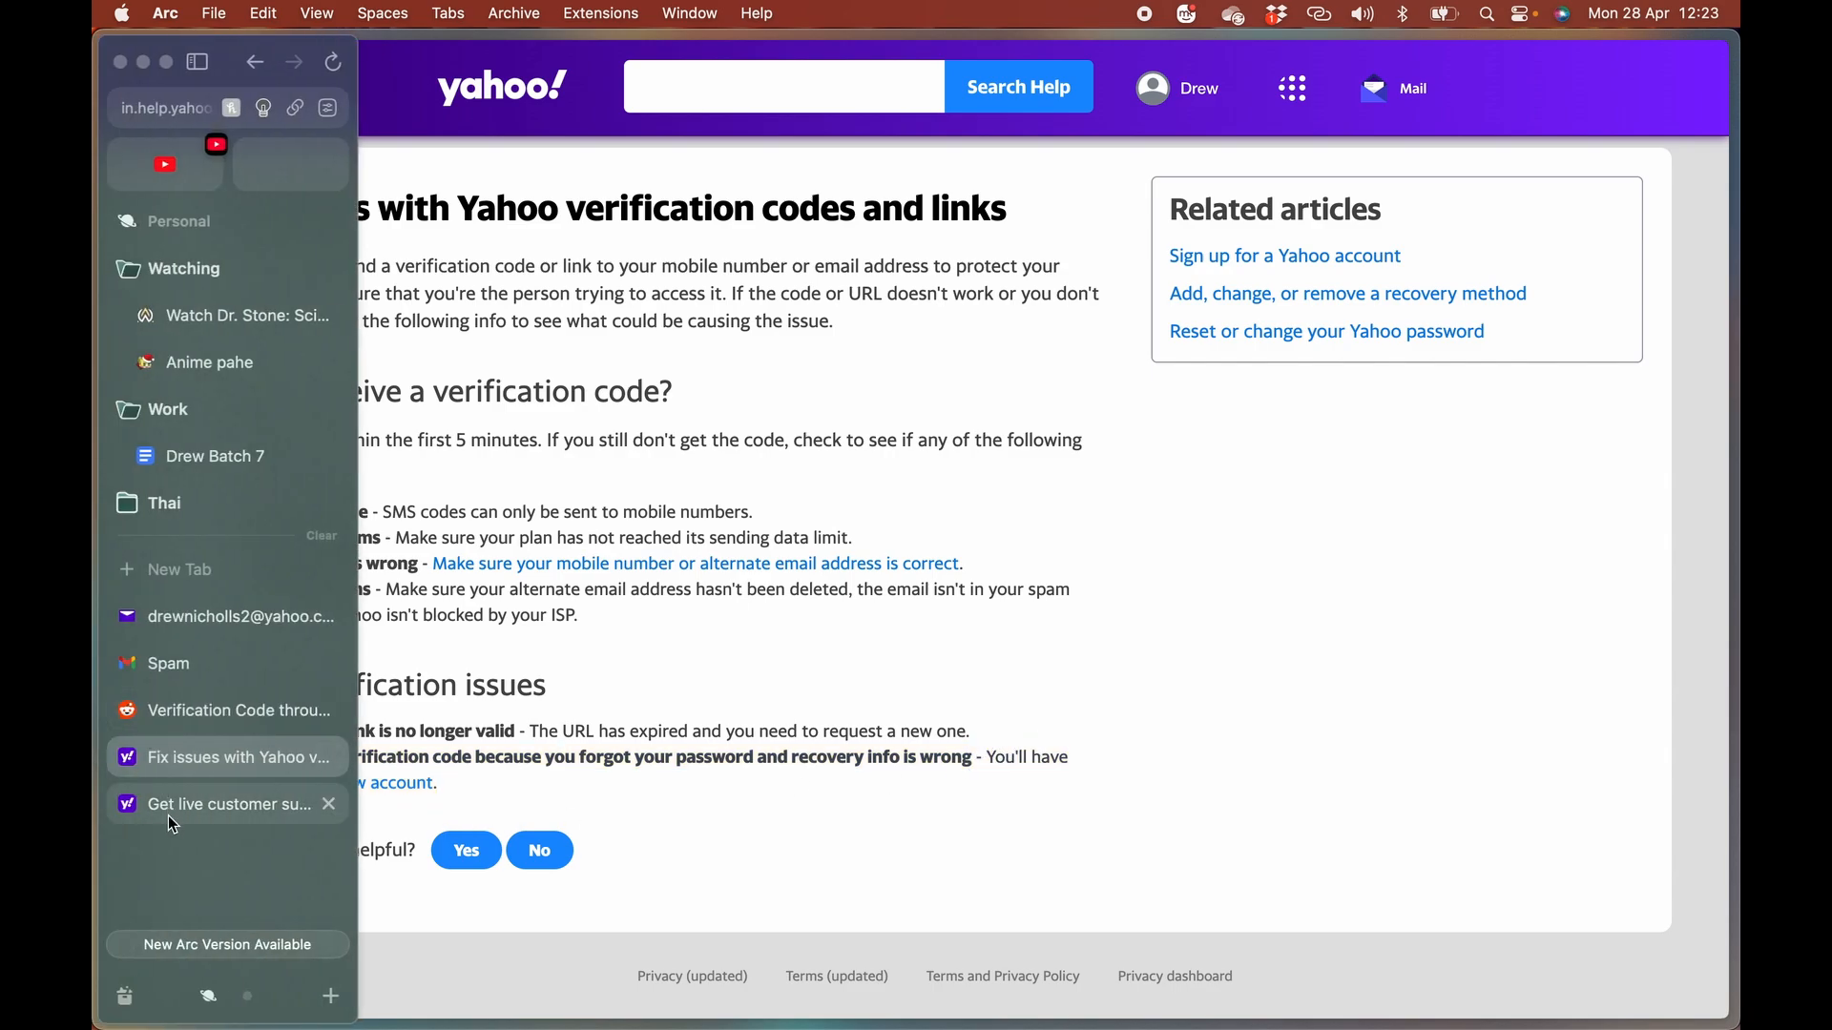
# Step: From the Google search for Yahoo customer support, reach the 'Get help from Yahoo customer support' page
pyautogui.click(227, 803)
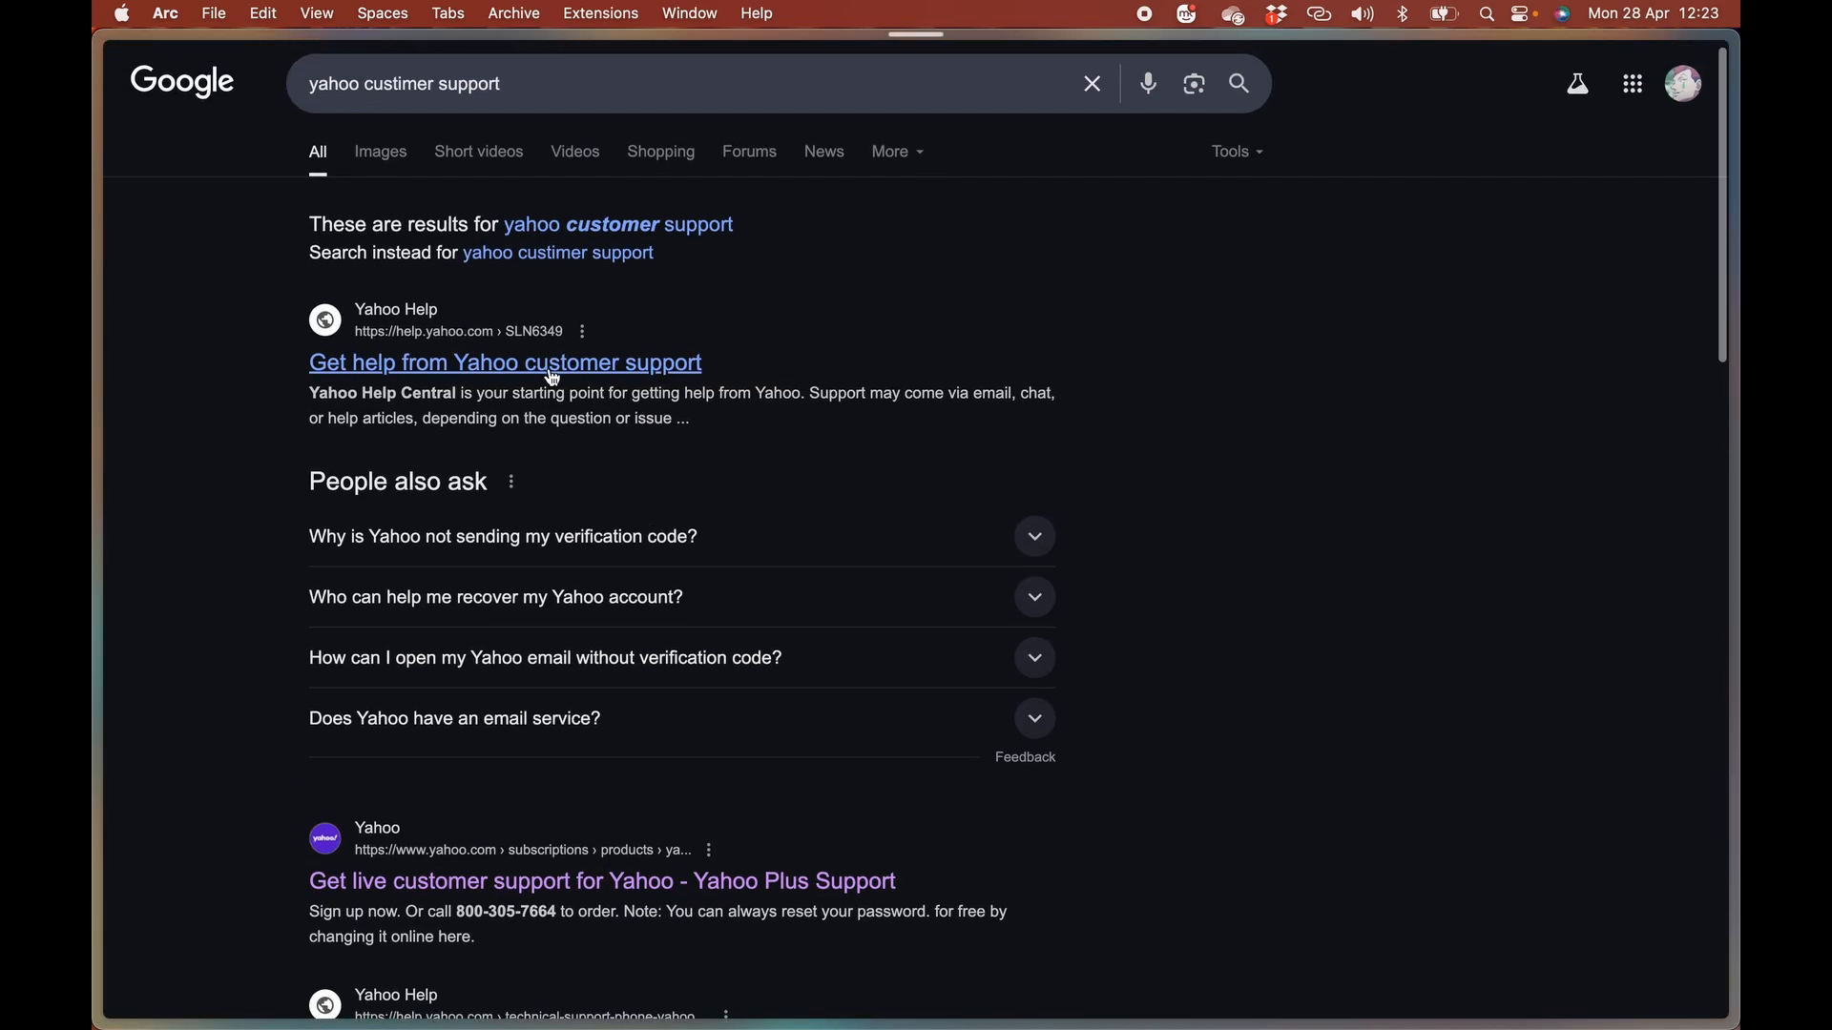
pyautogui.click(504, 363)
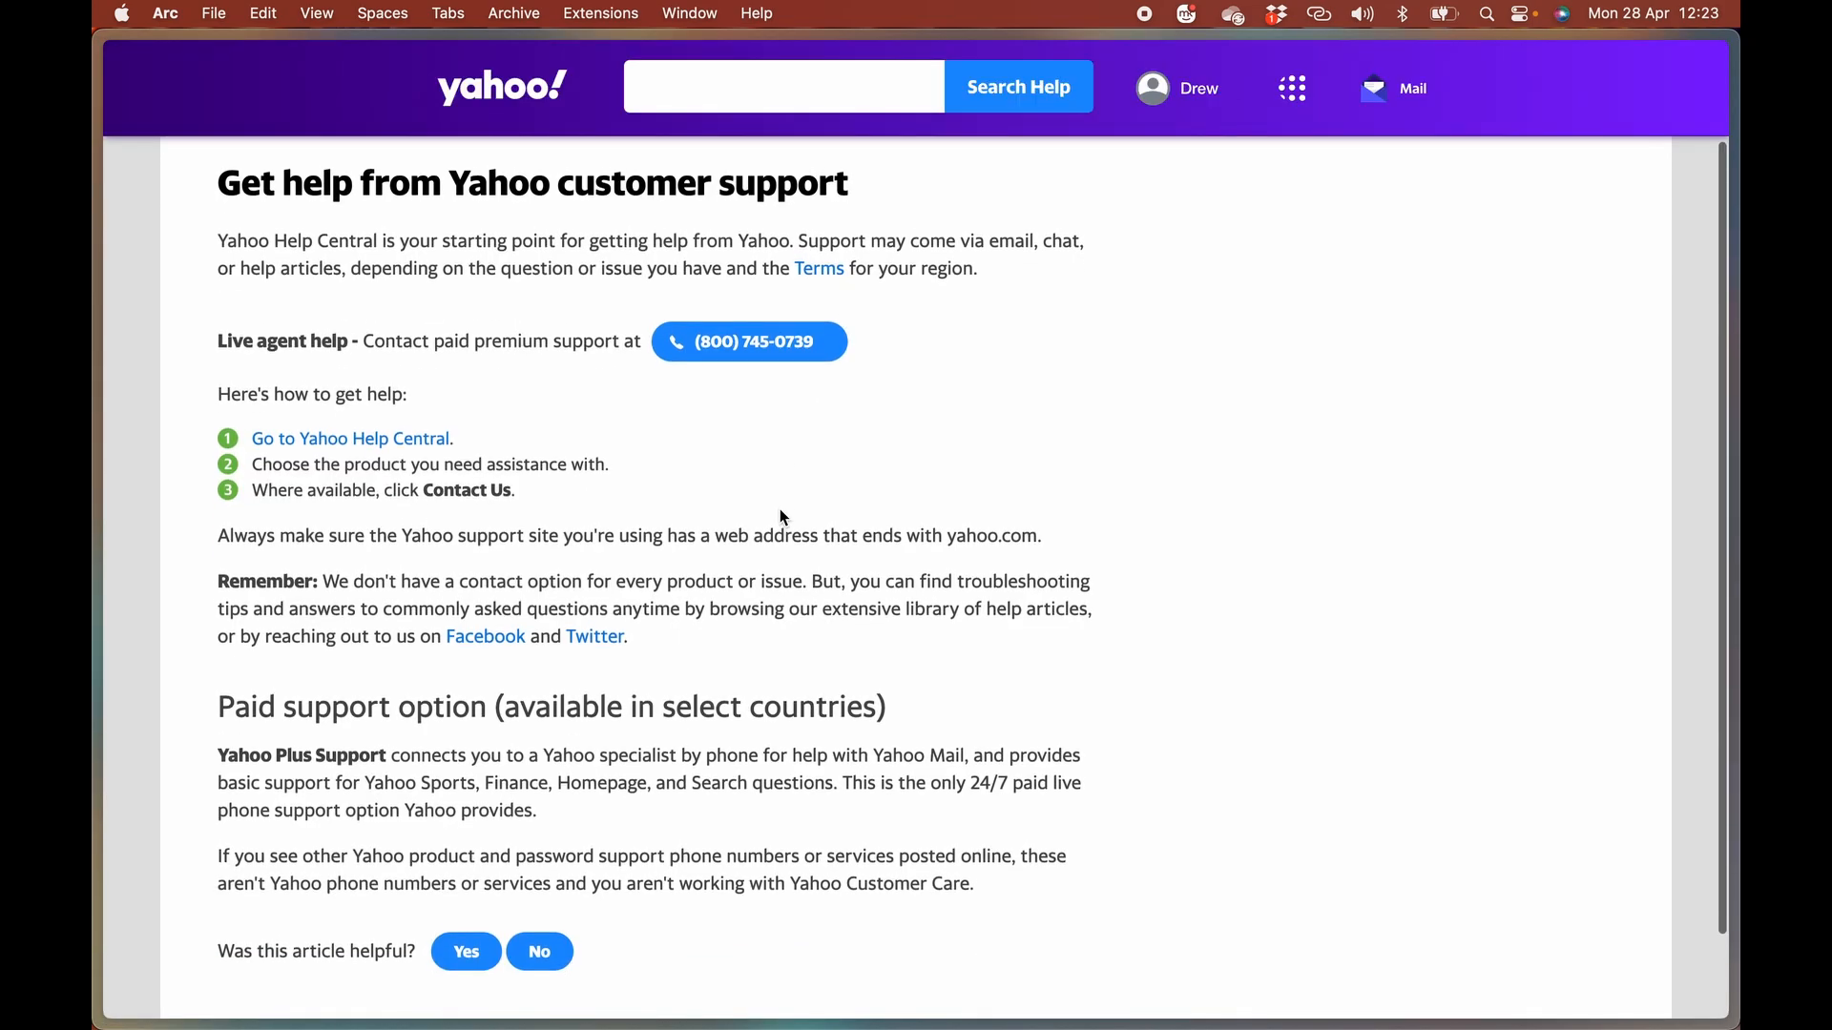